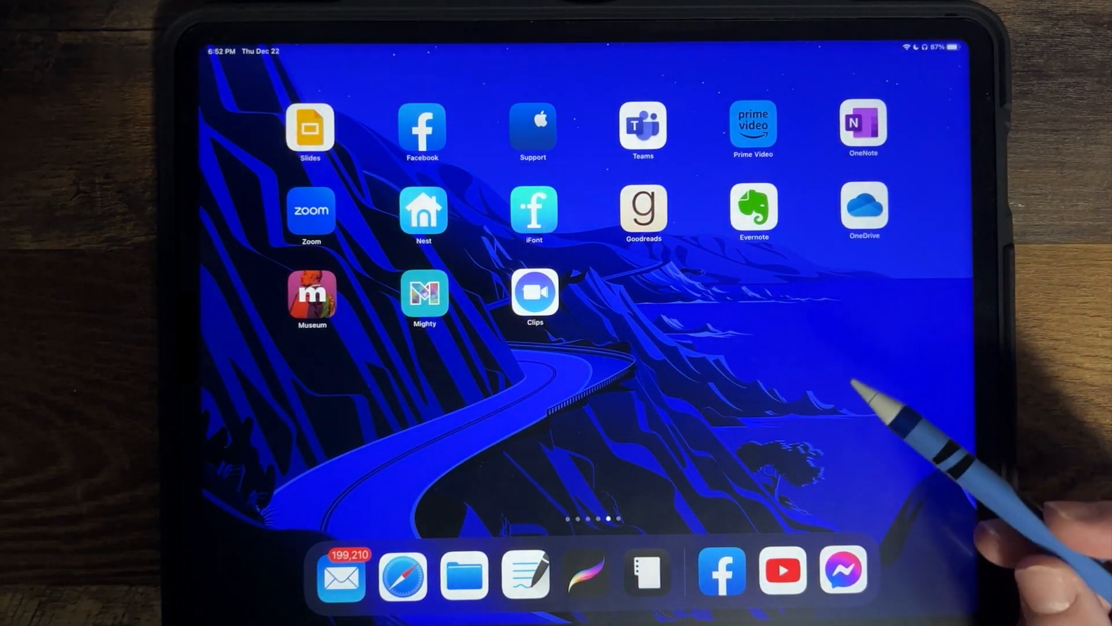
mouse_move(923, 440)
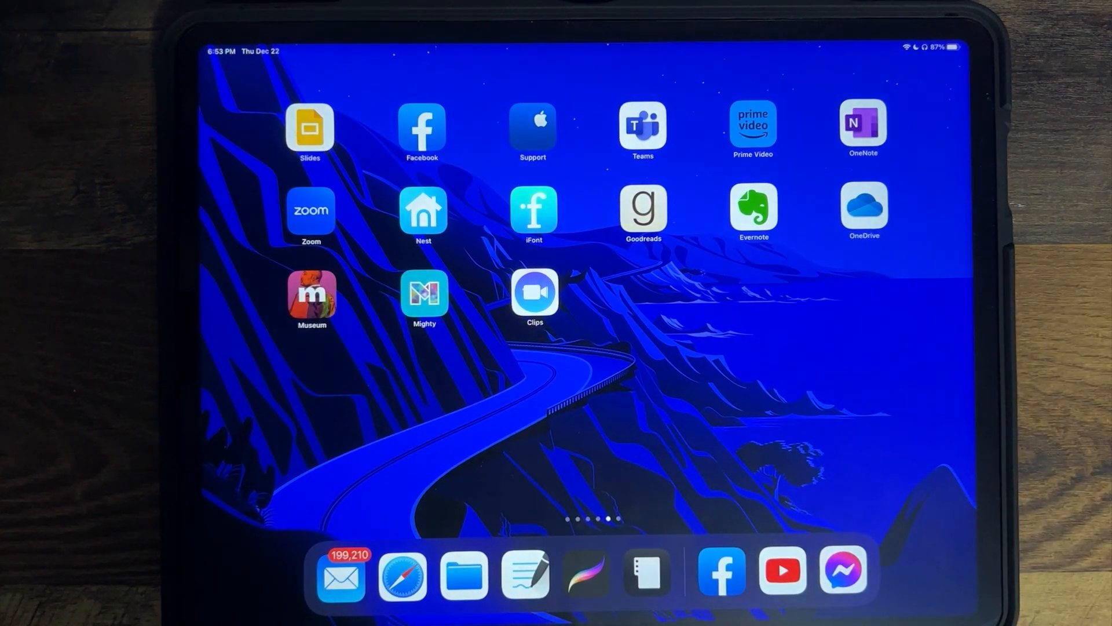
Scroll the Settings sidebar and show the Apple Pencil page with its hover toggles.
scroll(left, 3)
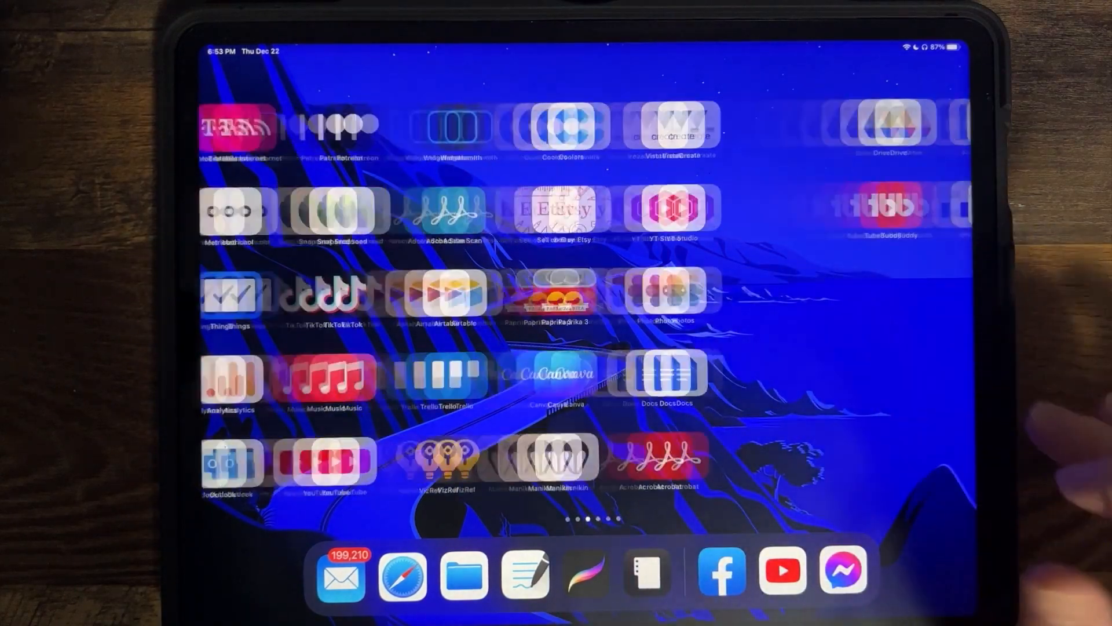
scroll(left, 3)
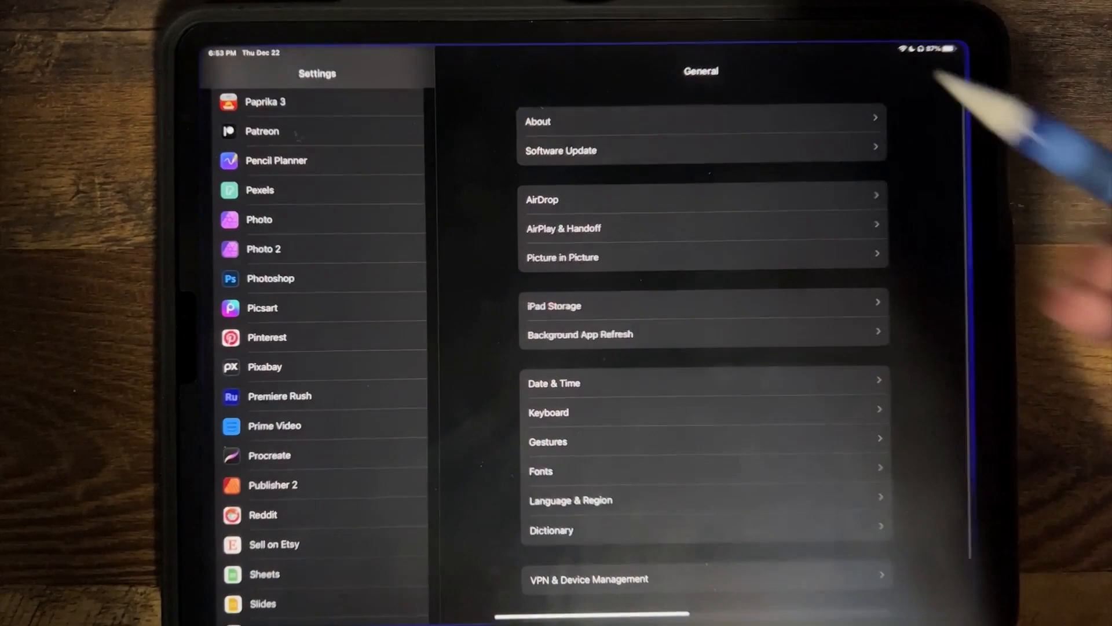
scroll(down, 3)
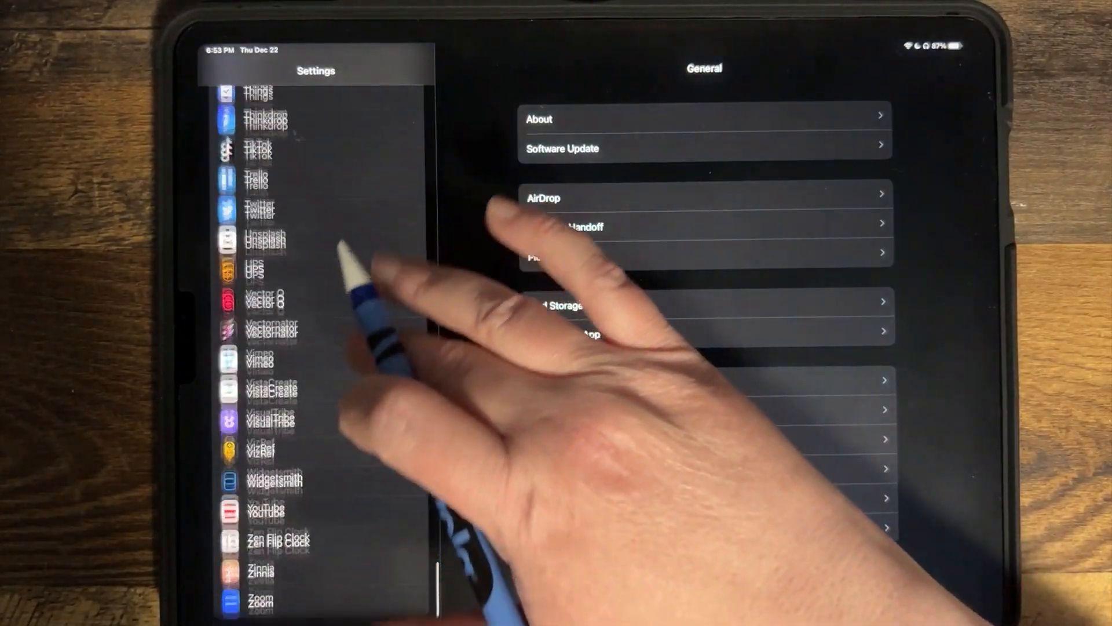
scroll(down, 3)
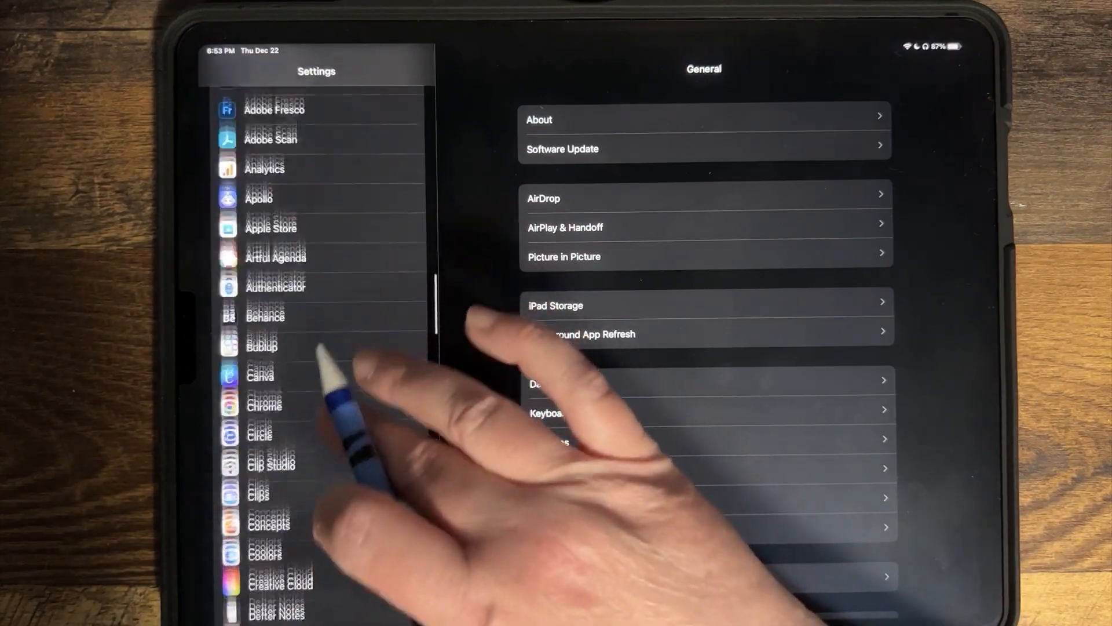
click(272, 223)
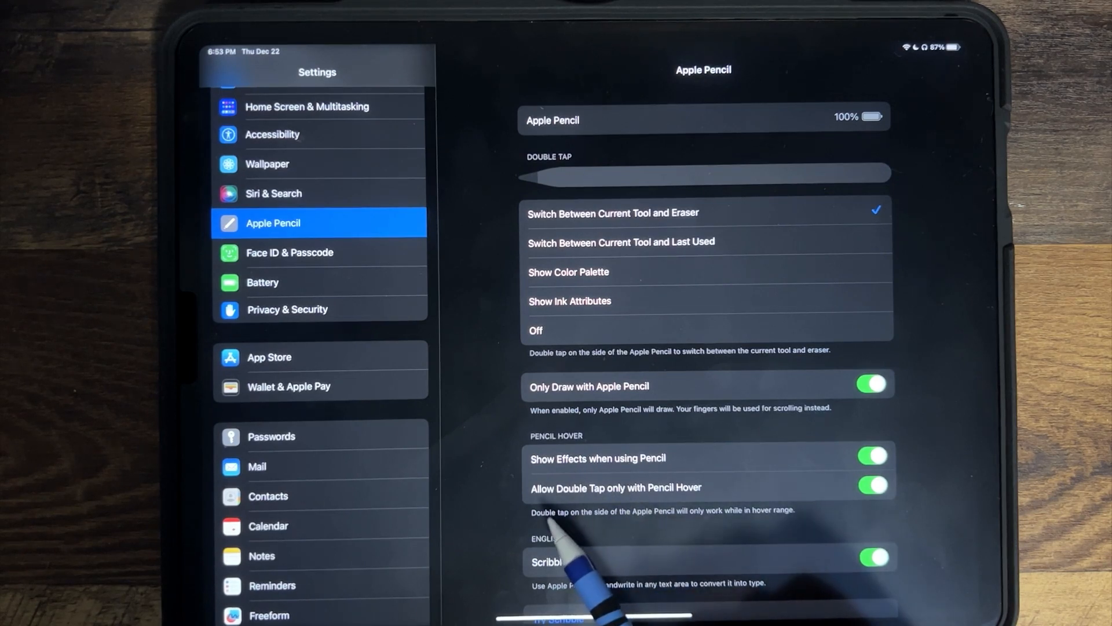
mouse_move(625, 518)
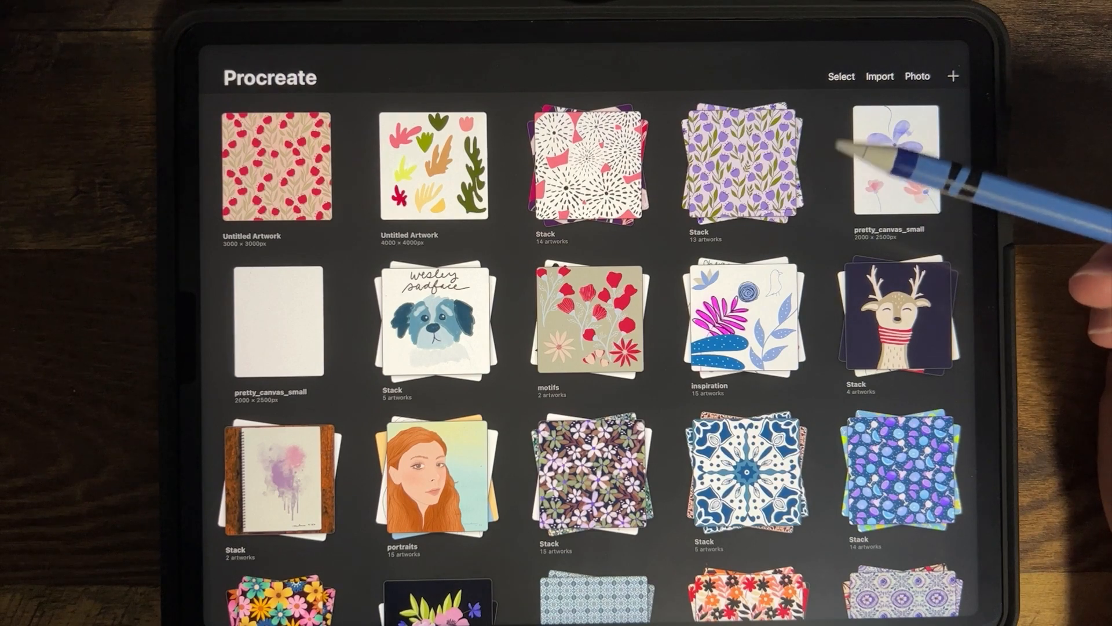
mouse_move(916, 163)
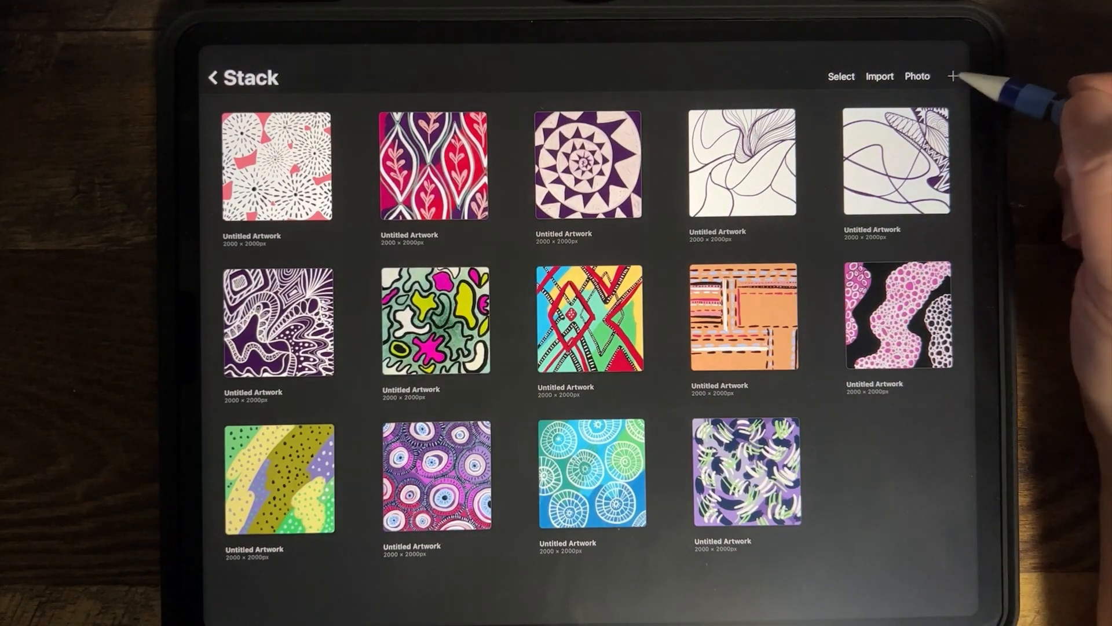
Start a new canvas and spray a cluster of dashes near the top right.
click(952, 76)
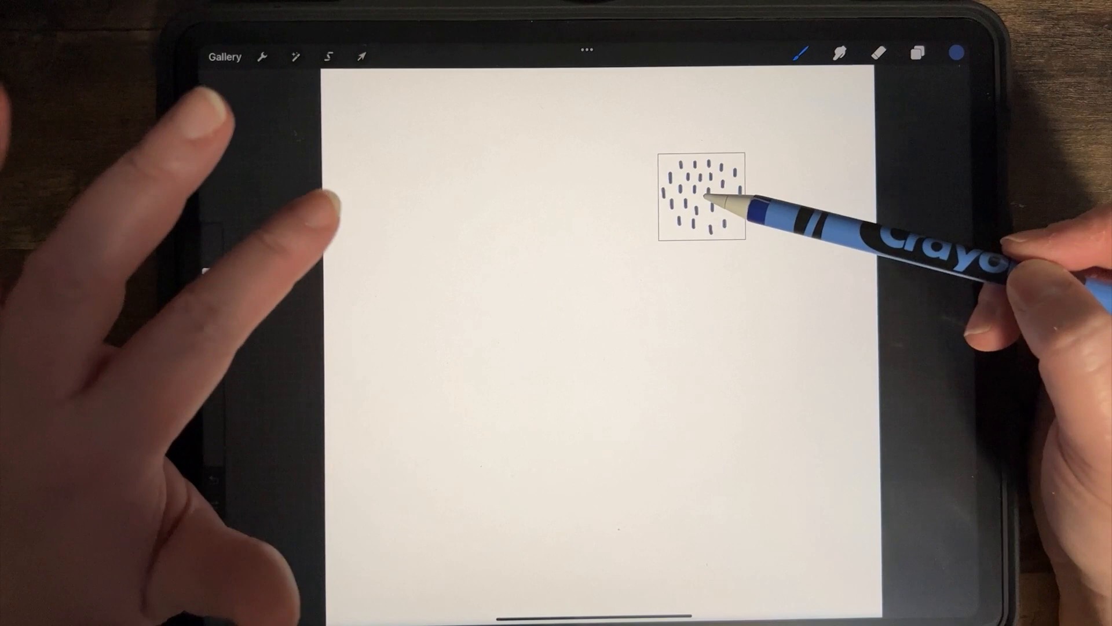
drag(702, 192, 731, 213)
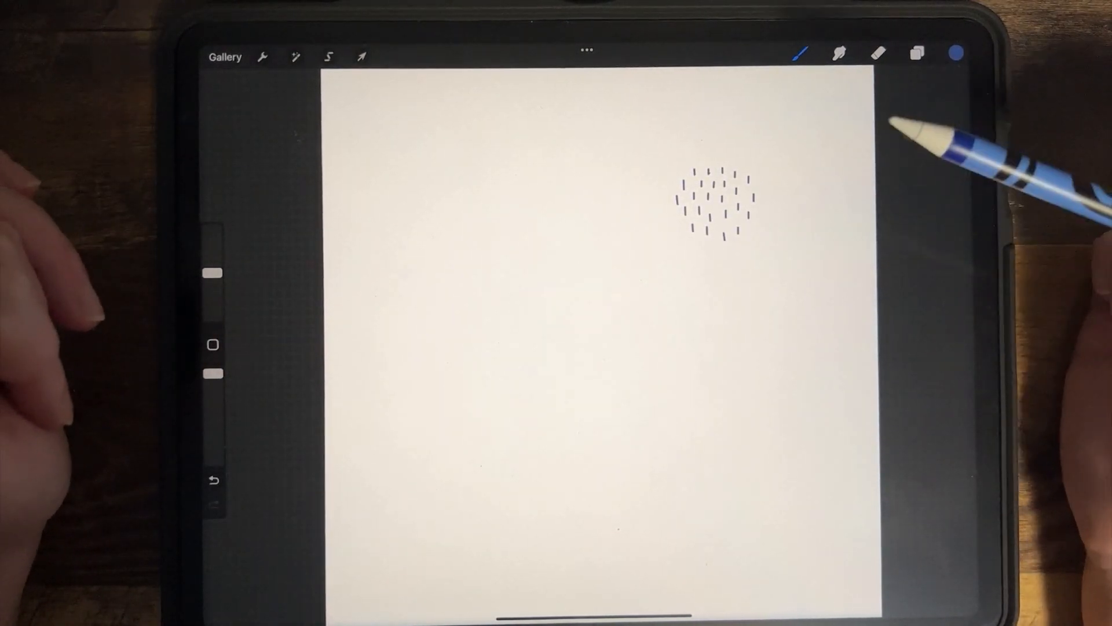
click(801, 52)
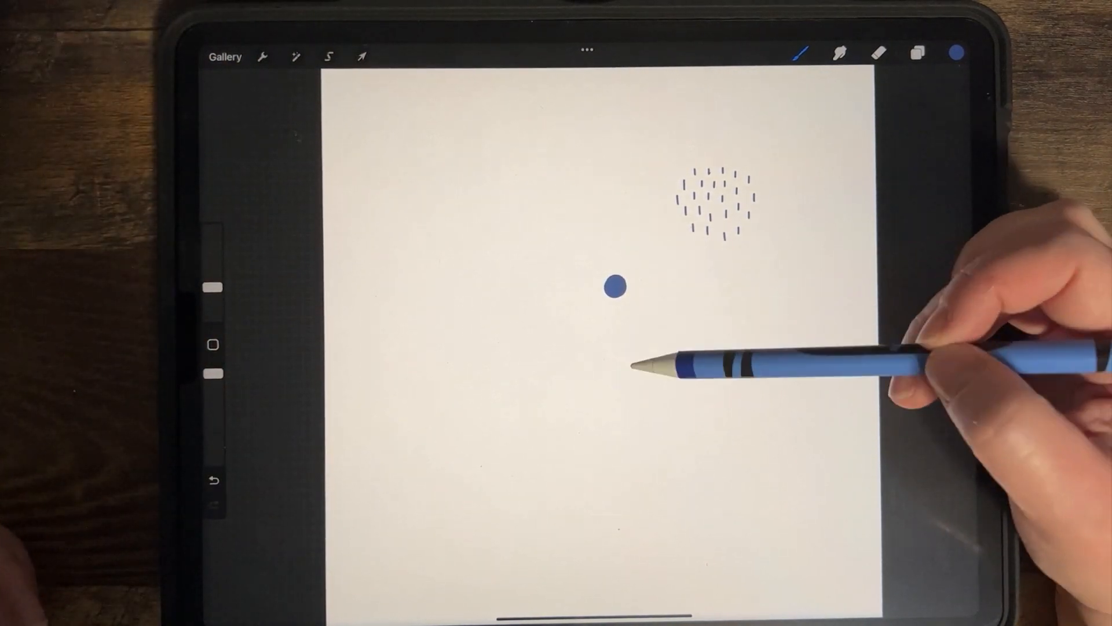
Paint a thick curved blue Monoline stroke at centre and bring up the canvas actions.
drag(632, 375, 713, 284)
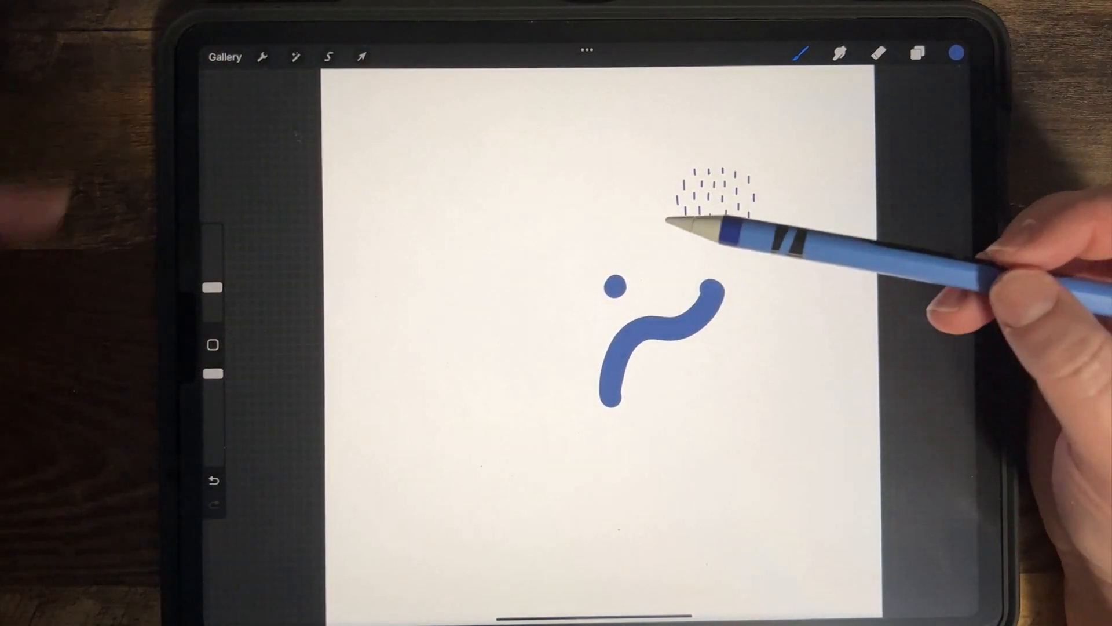
click(262, 57)
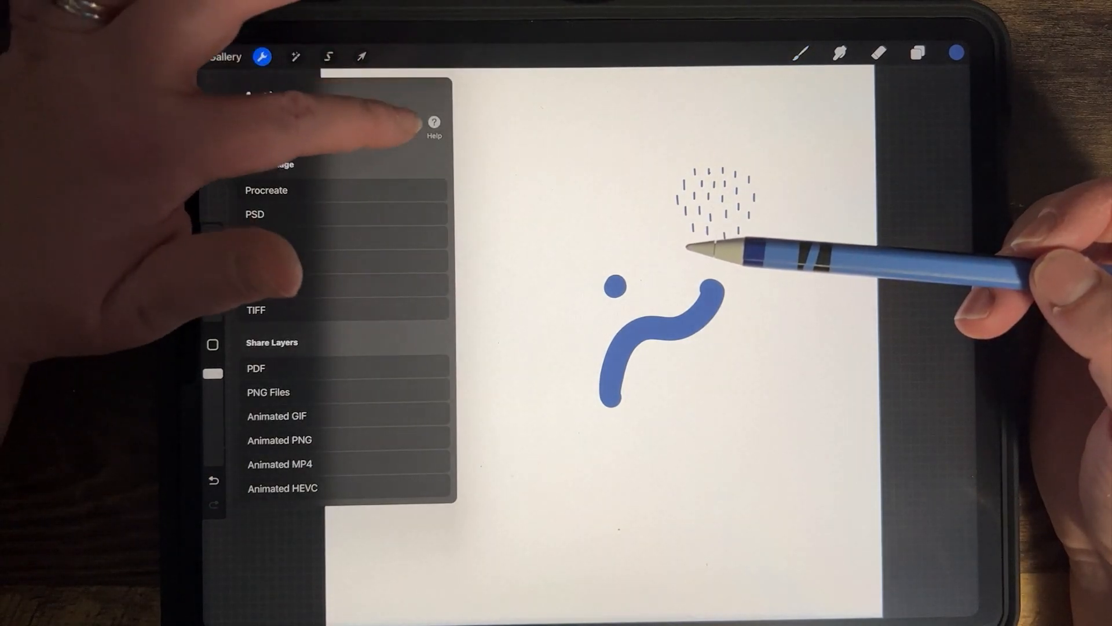
Set the brush cursor to show while hovering with an active-colour outline, then close Prefs.
click(398, 122)
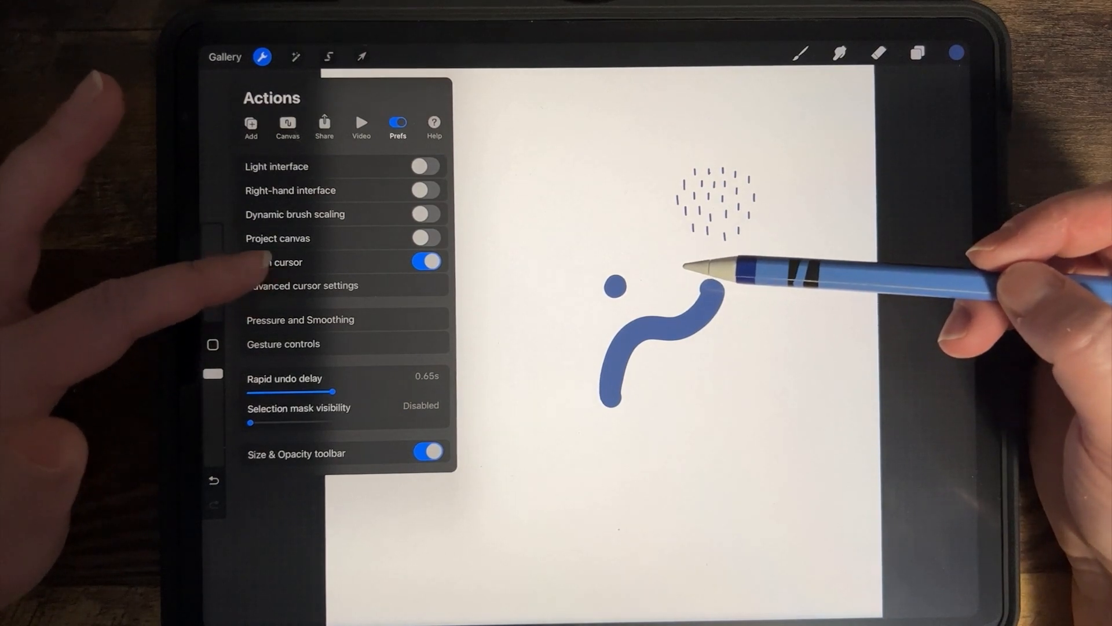
click(304, 285)
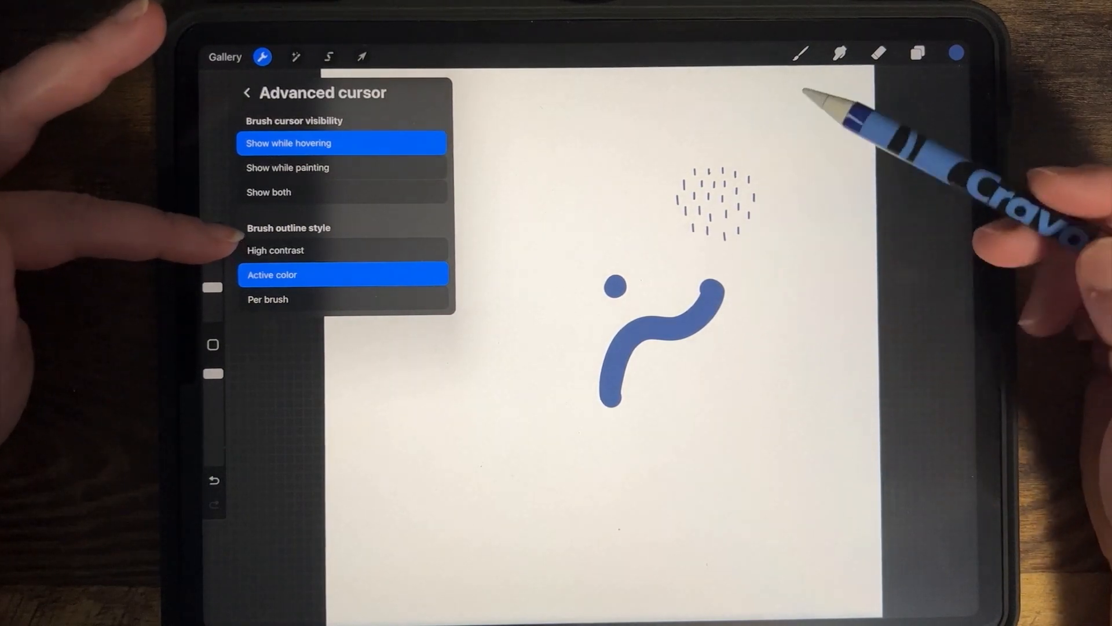
click(801, 52)
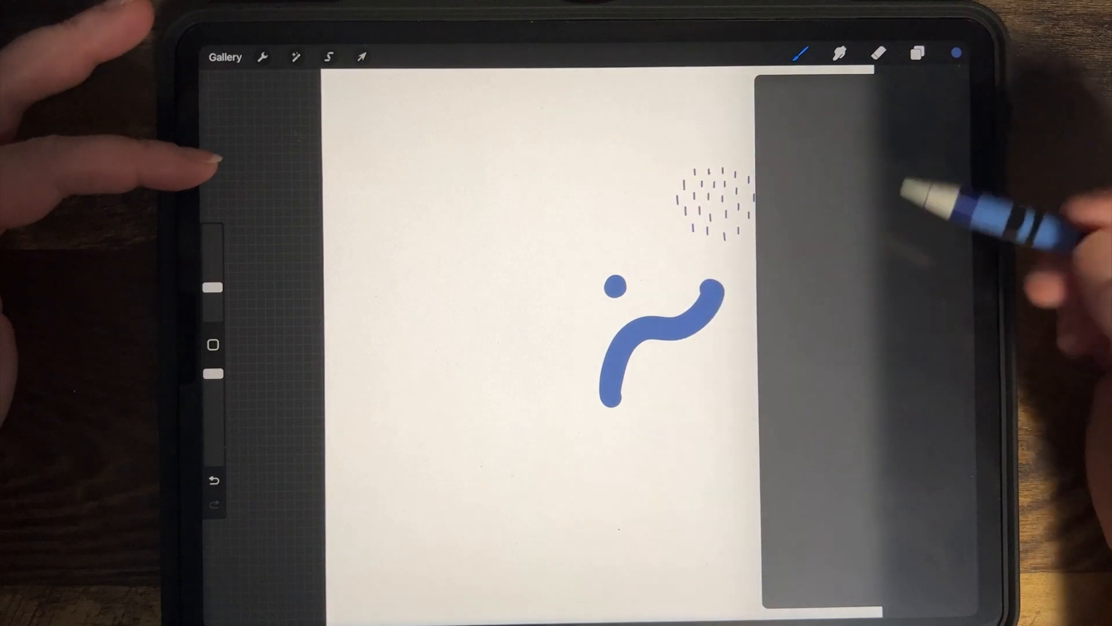
Make pink the active colour and choose Monoline Big in the brush library.
click(956, 53)
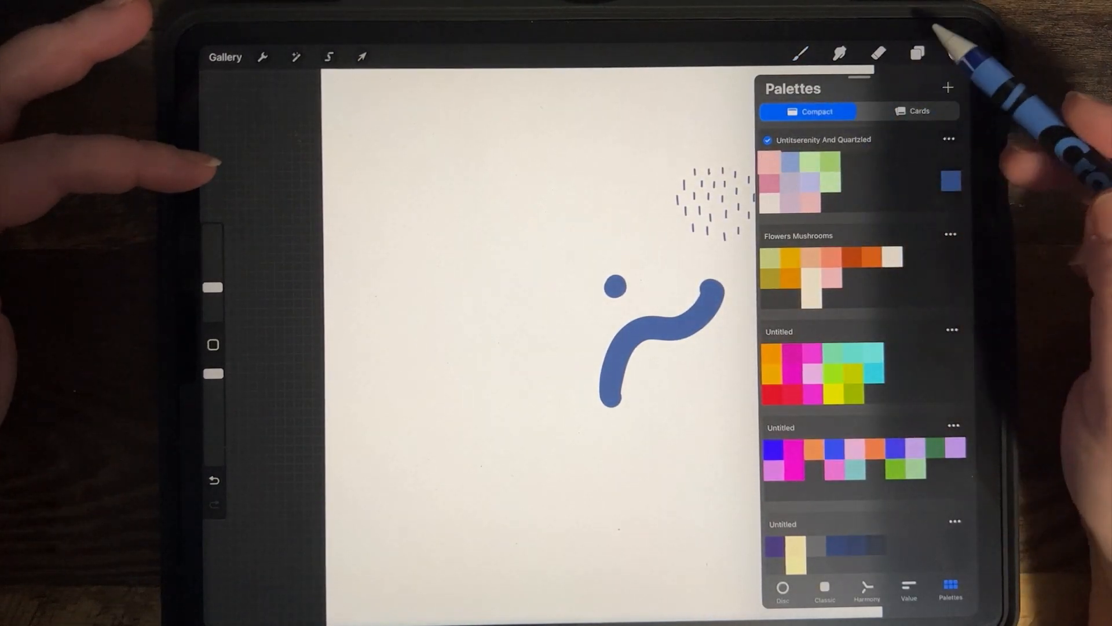
click(800, 52)
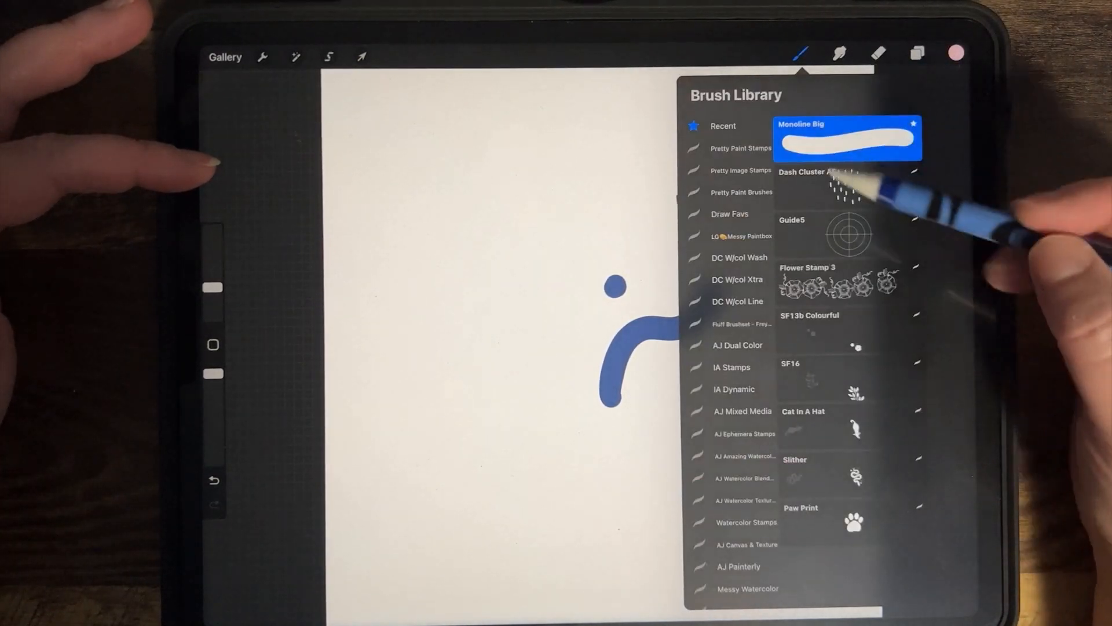
mouse_move(852, 248)
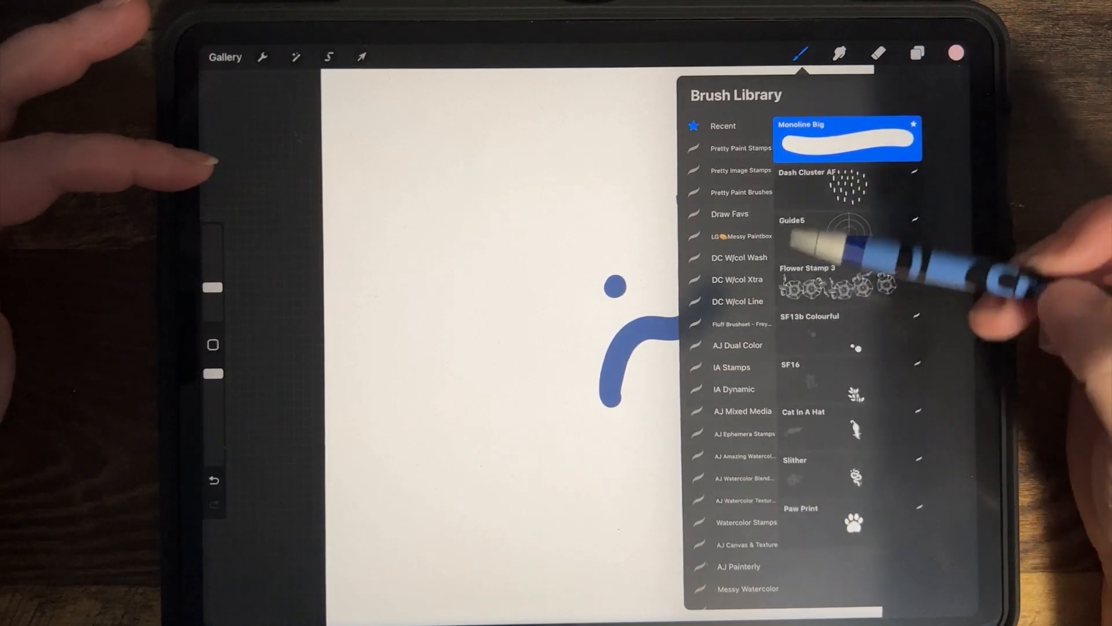
scroll(down, 3)
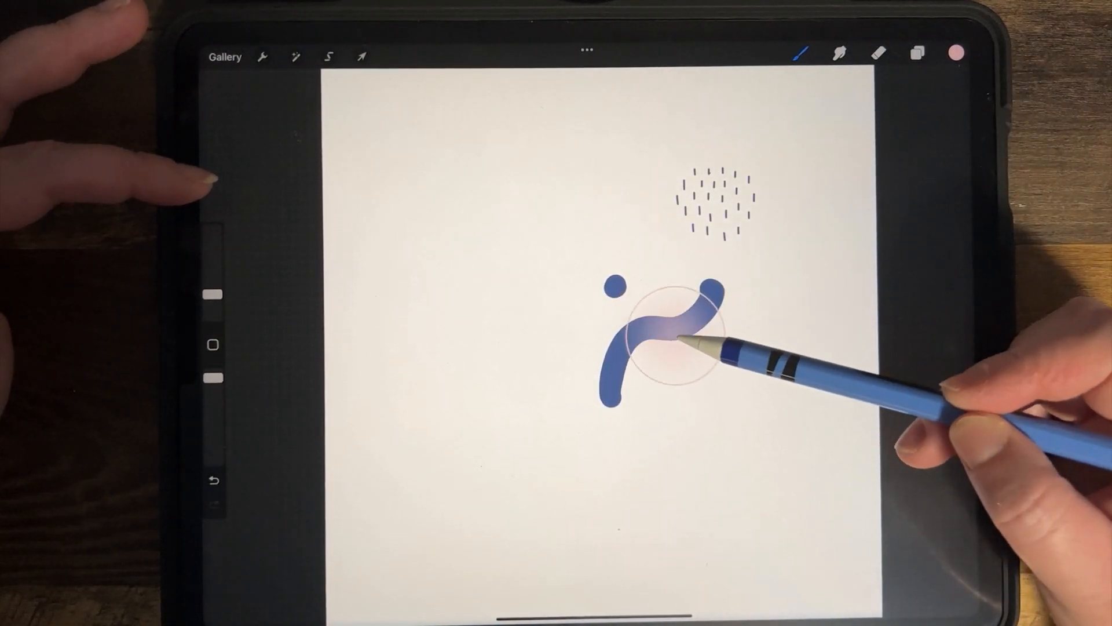
Airbrush soft pink over the curve's right end and check the brush cursor setting in Prefs.
drag(689, 333, 695, 305)
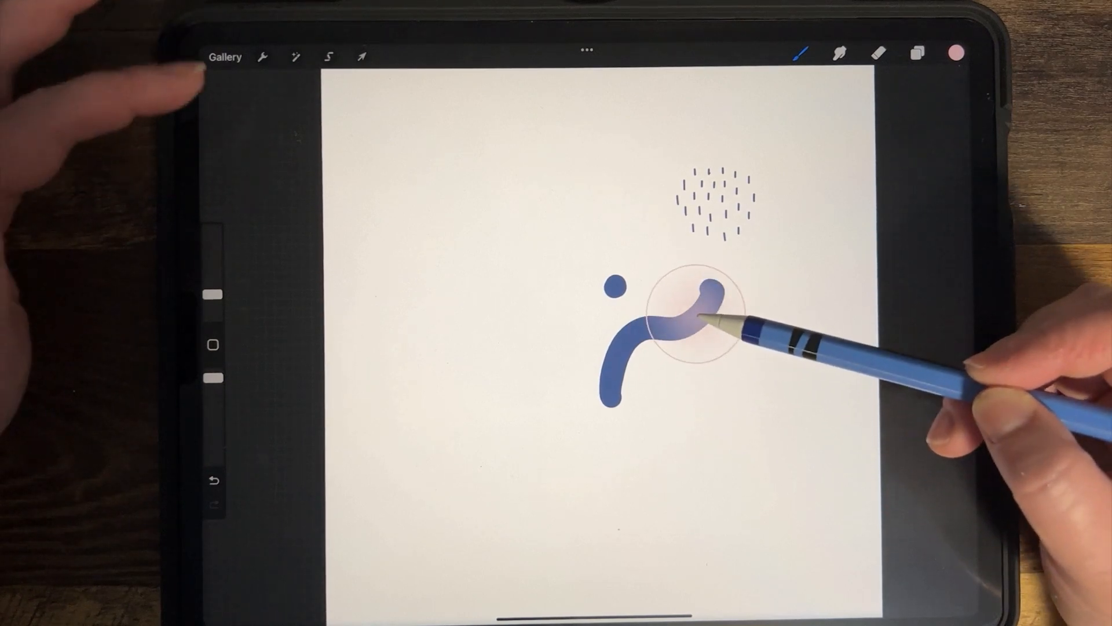
click(263, 56)
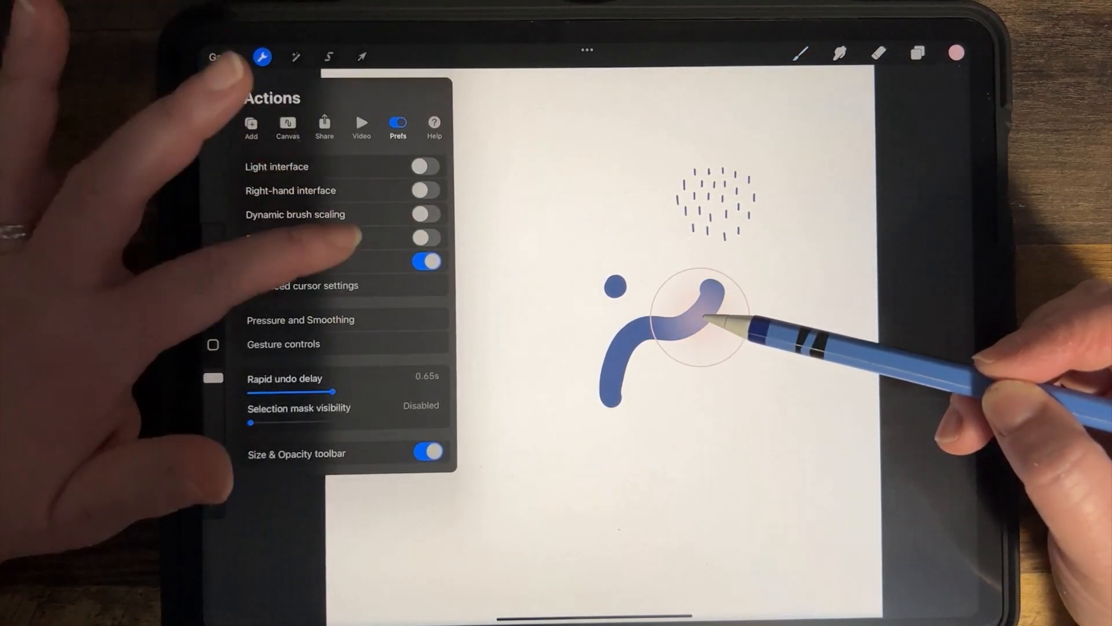
click(312, 285)
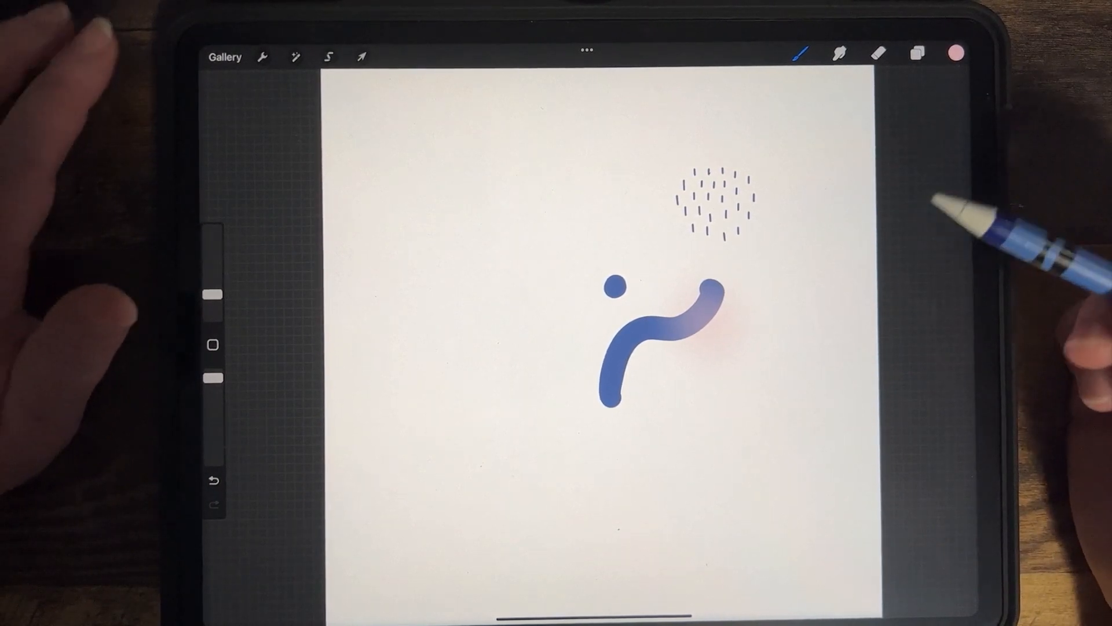
Adjust the advanced brush cursor visibility and outline options for the airbrush preview.
click(263, 57)
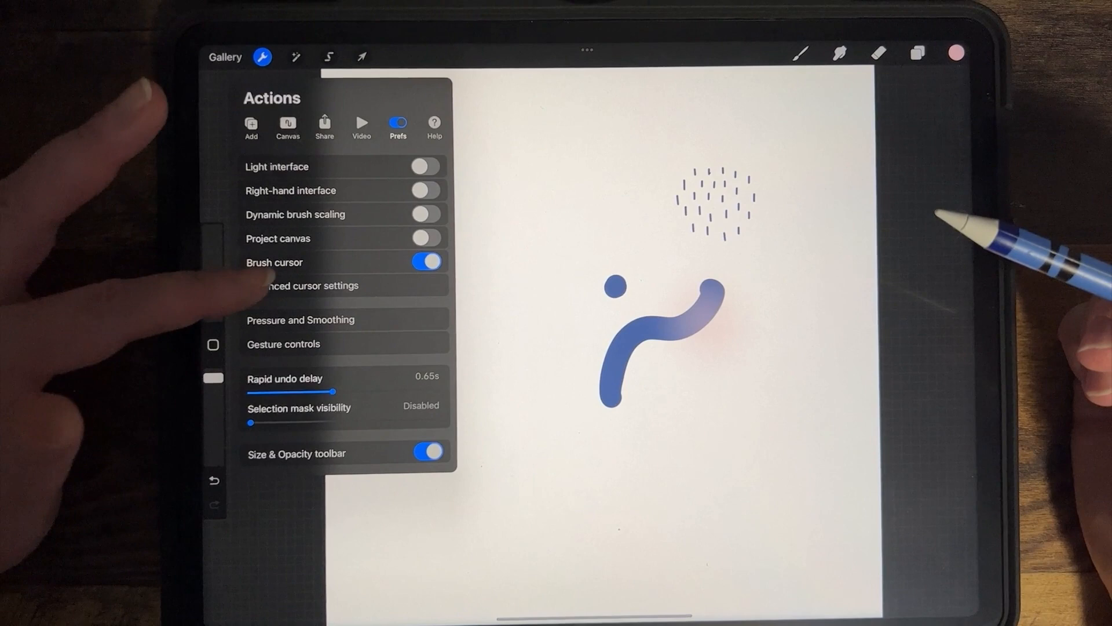
click(305, 286)
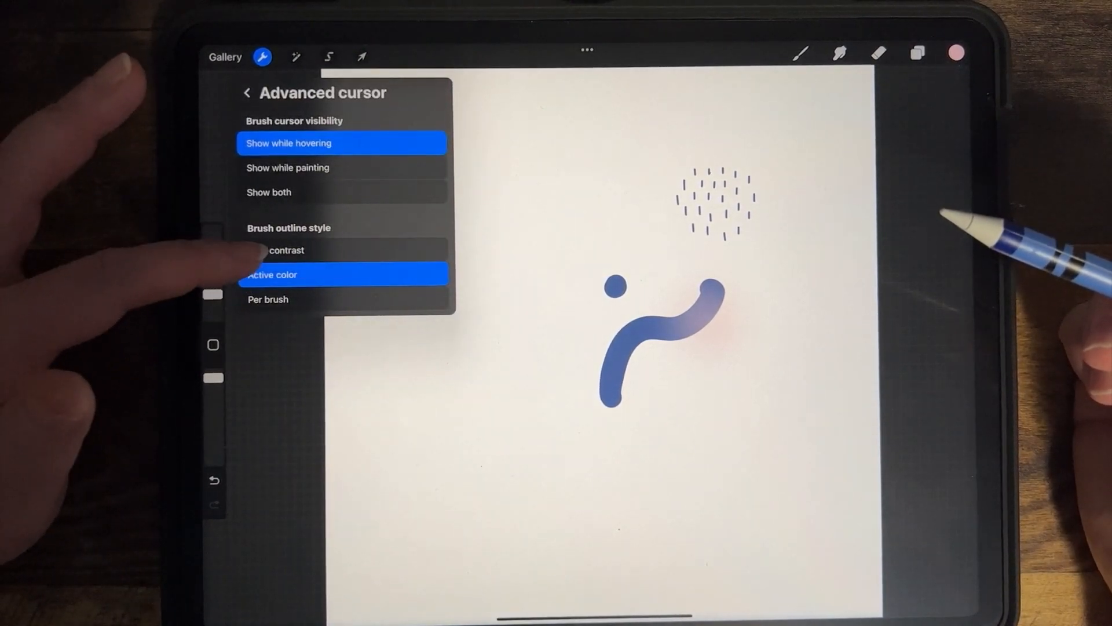
click(288, 250)
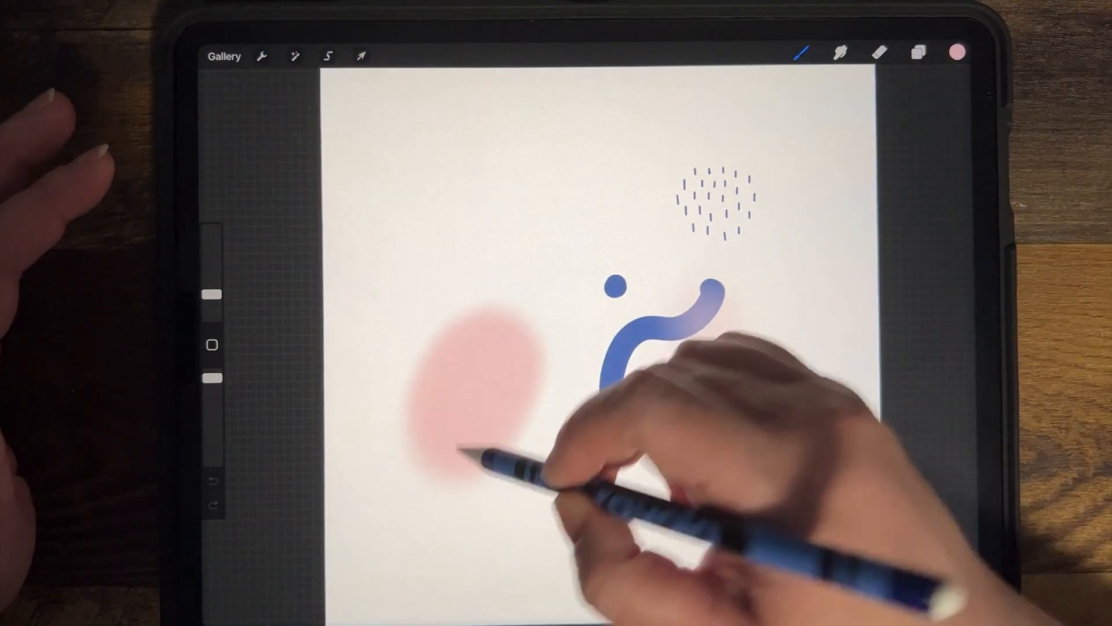
Airbrush blue into the pink blob's right side so it blends from pink to blue.
click(957, 52)
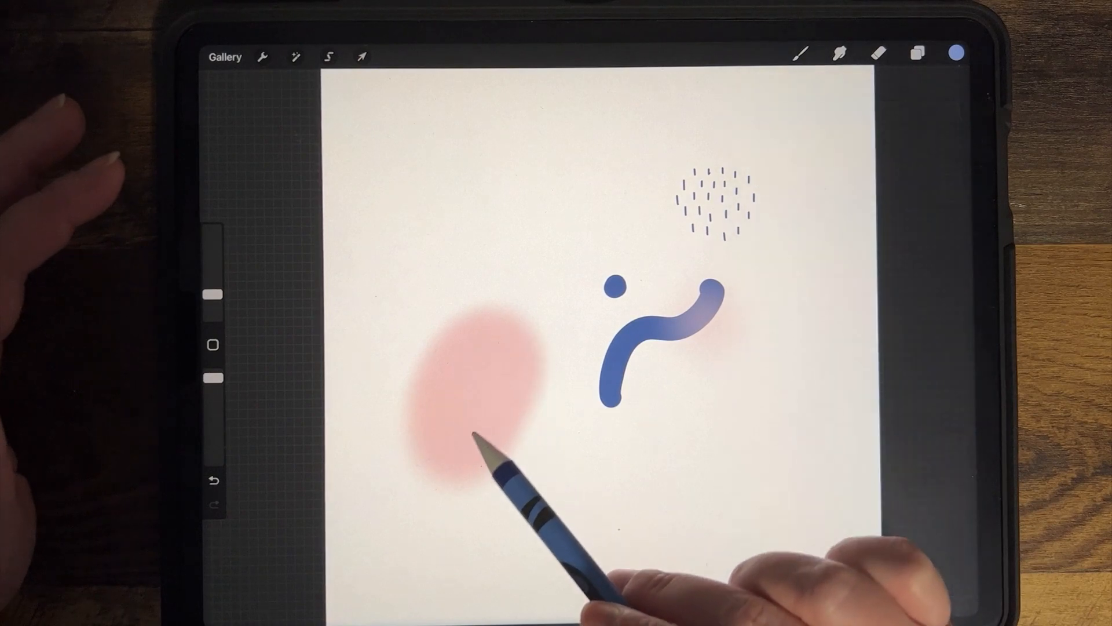
drag(454, 440, 504, 369)
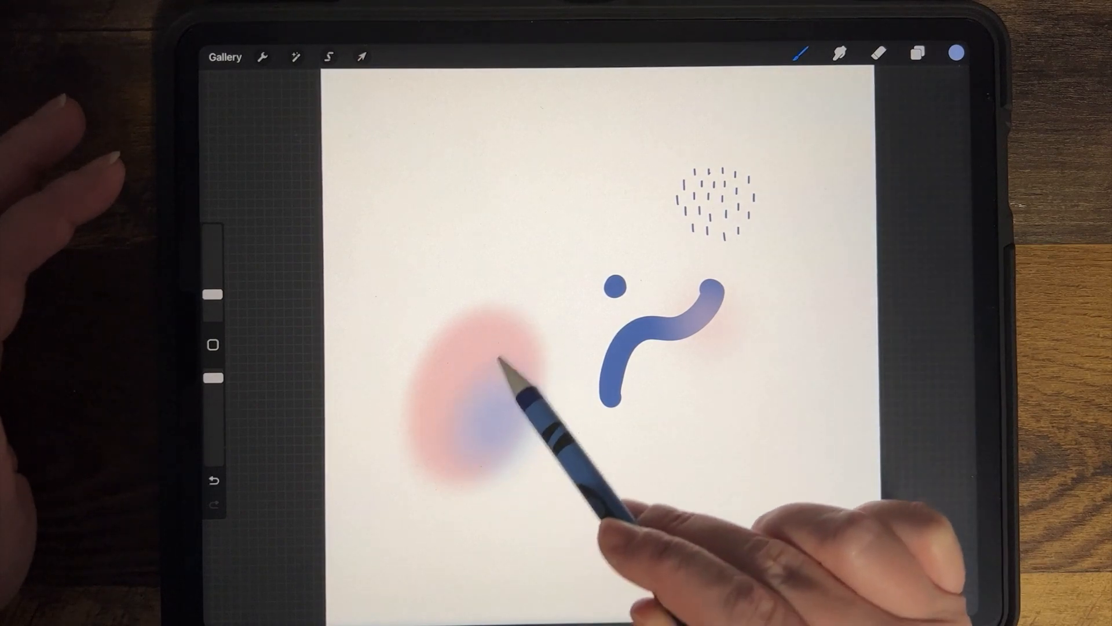
click(800, 53)
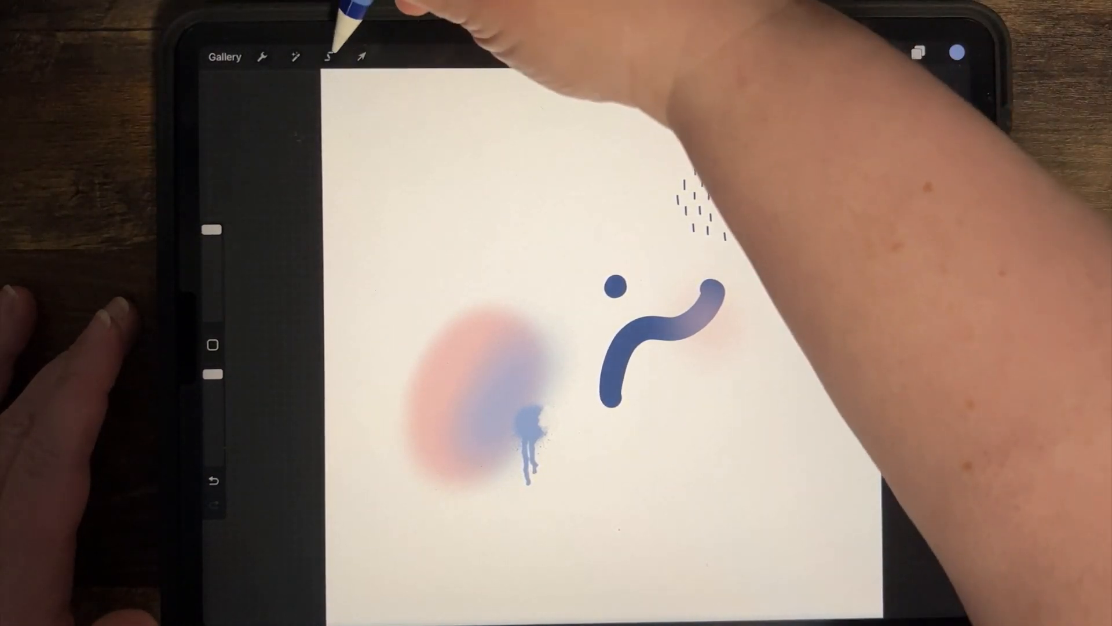
Undo the last spray stroke and choose the Drip brush from the Spraypaints set.
click(327, 55)
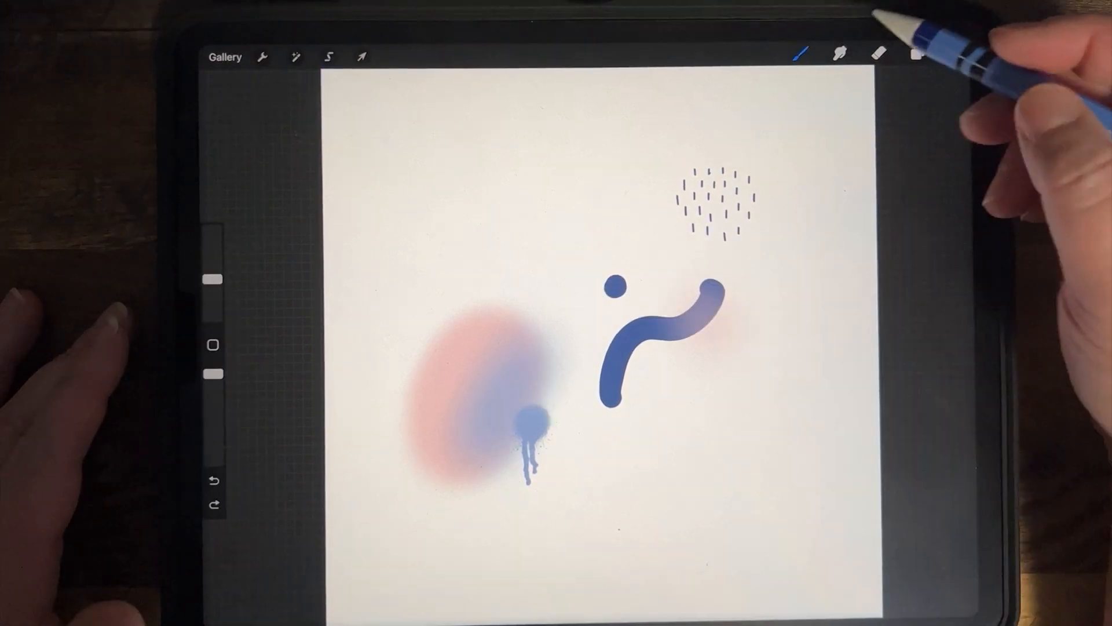
click(800, 52)
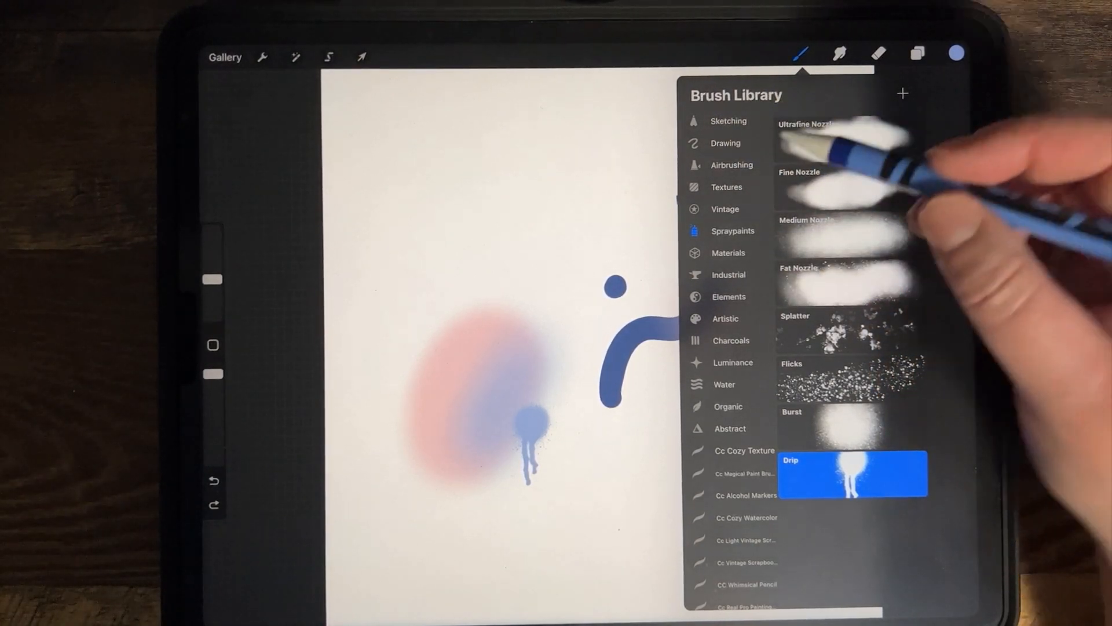
Draw an outlined five-petal flower and ColorDrop pink into its three right-hand petals.
click(957, 52)
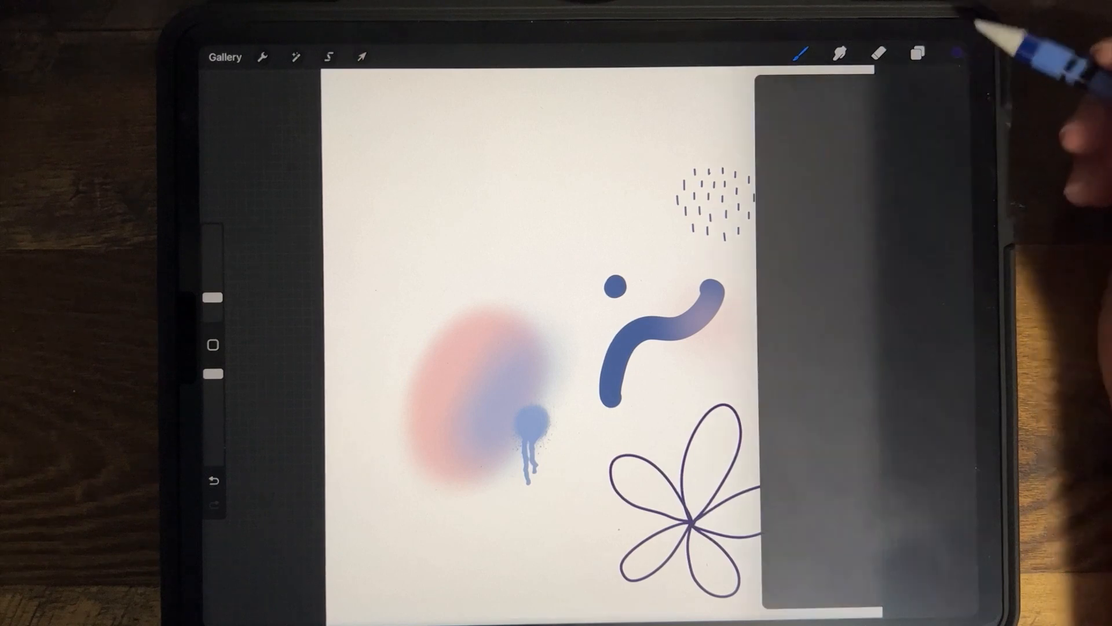
click(956, 56)
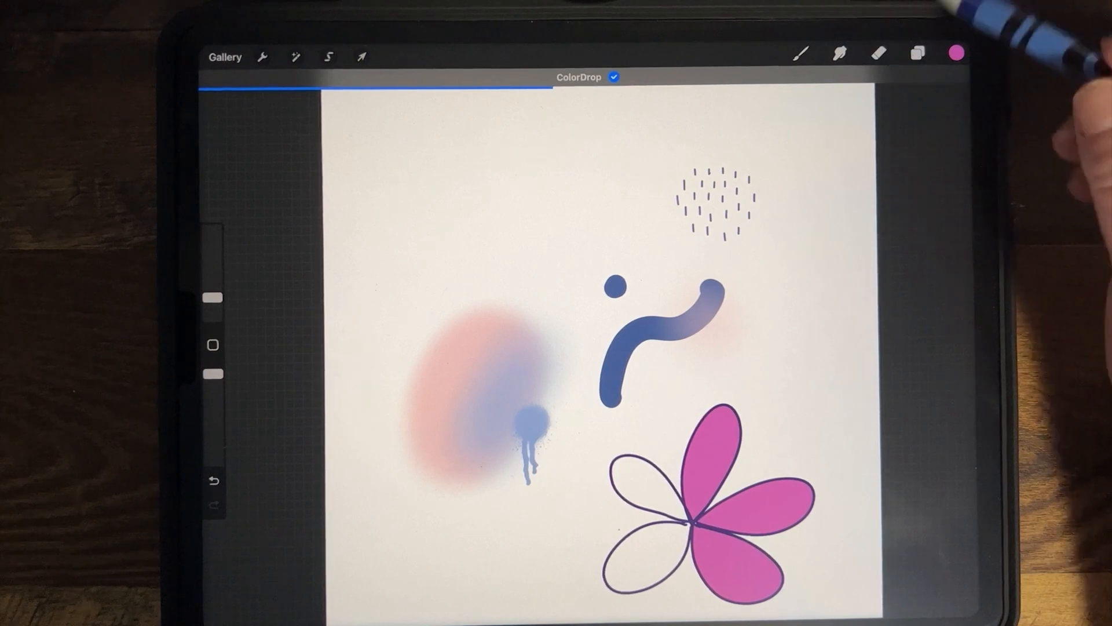
Try a yellow fill on a petal, then ColorDrop pink into all five petals.
click(956, 52)
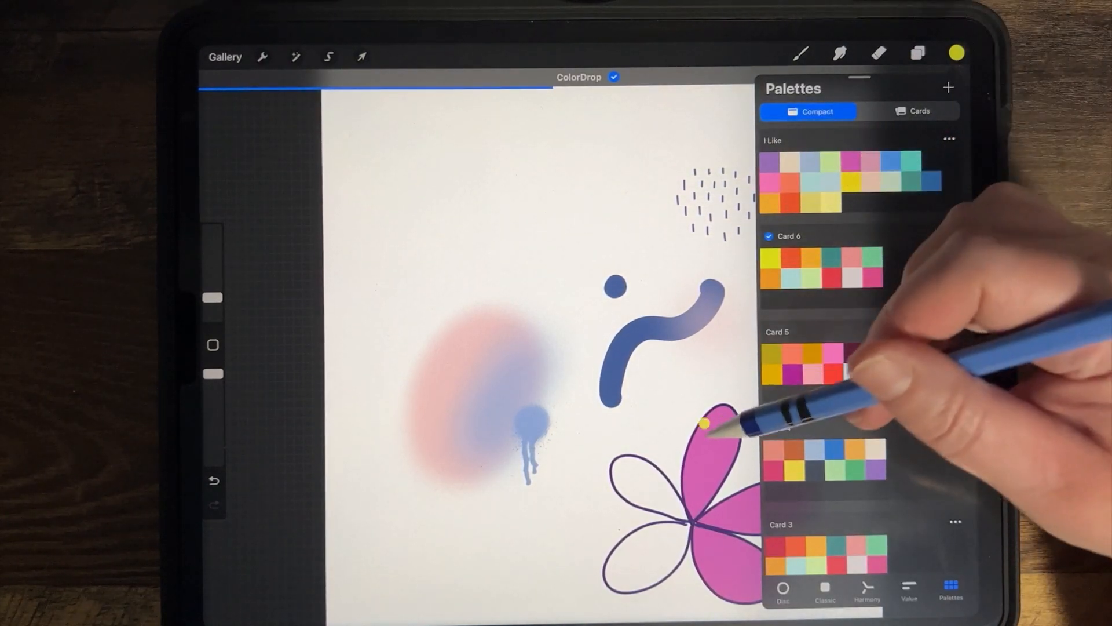
click(709, 426)
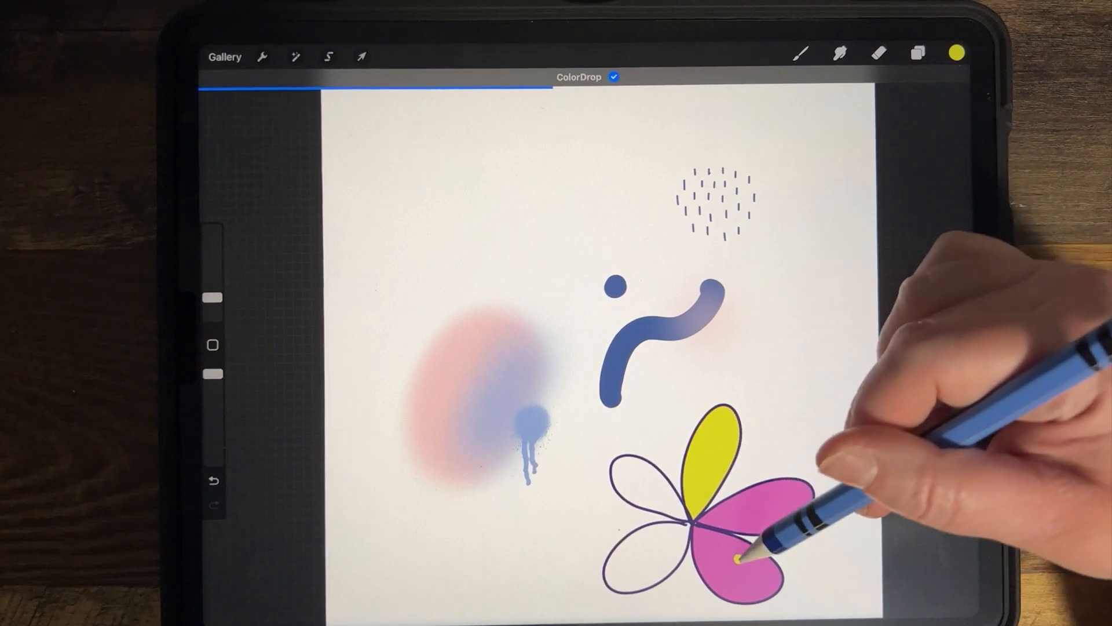
click(957, 52)
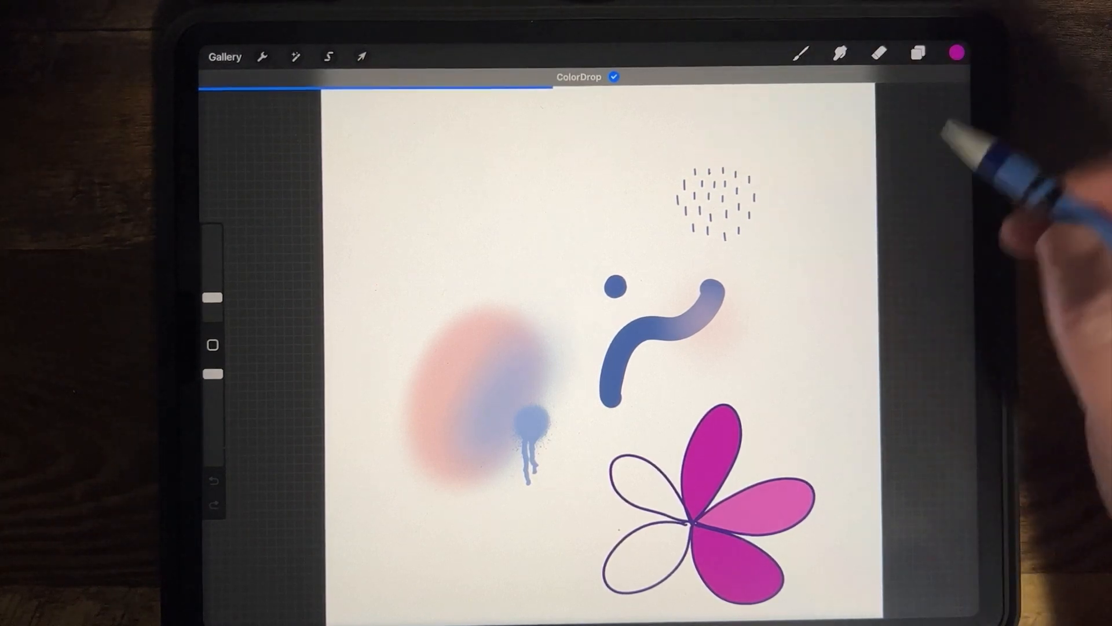
click(956, 52)
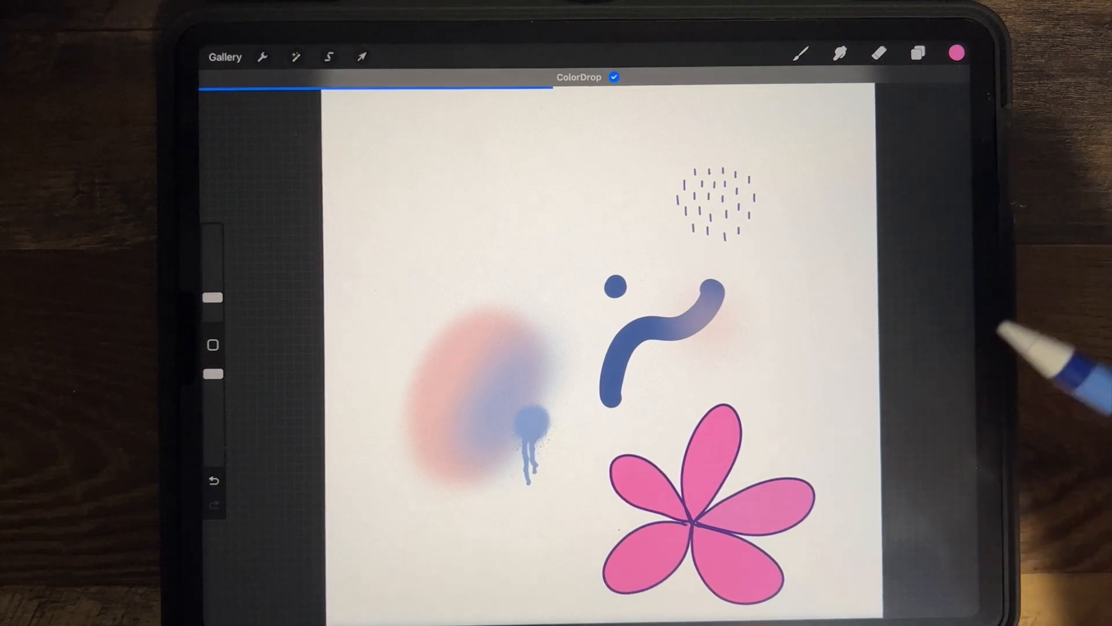
Pick orange in the colour picker and recolour the flower petals with ColorDrop.
click(956, 52)
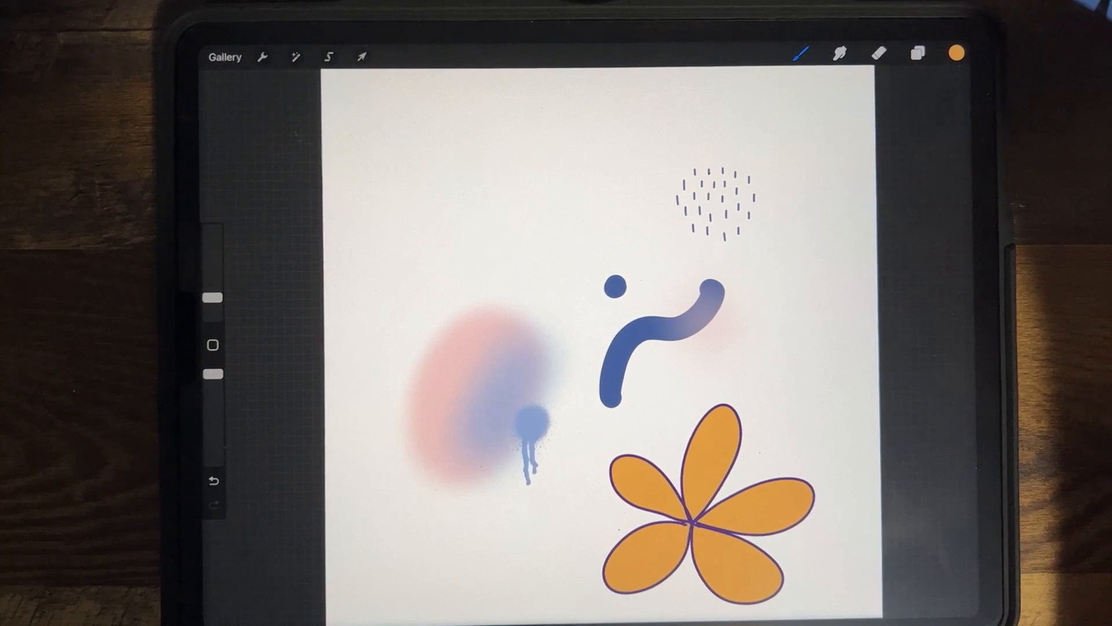
click(529, 412)
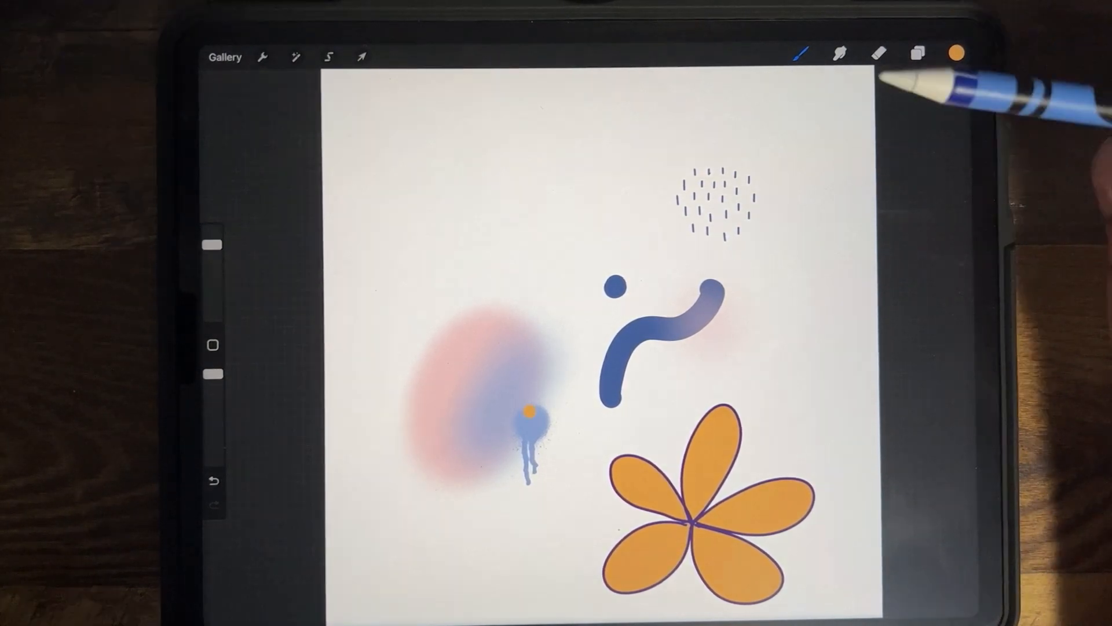